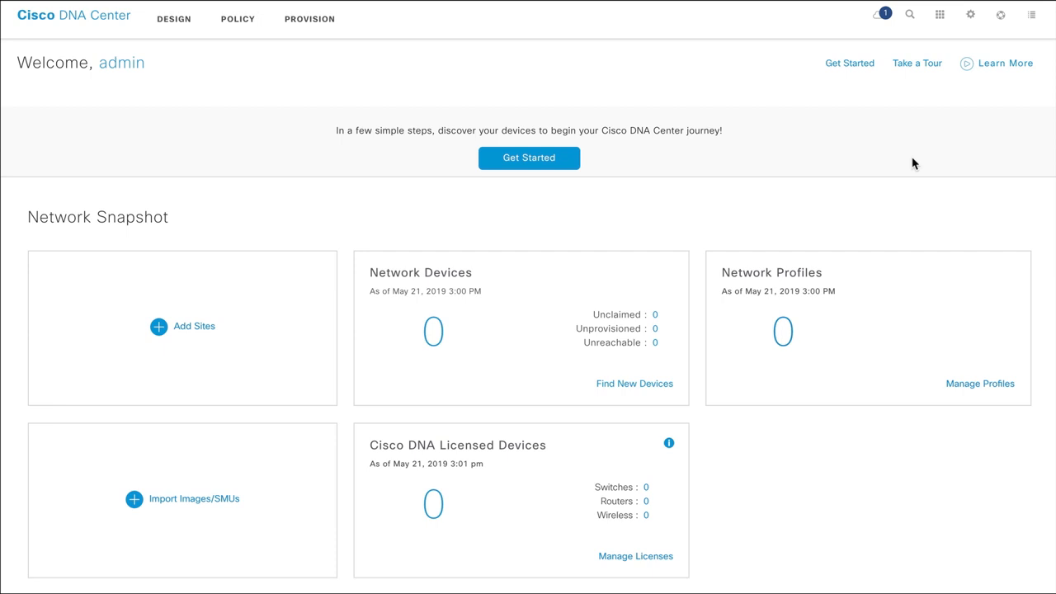
Step: Reach the System 360 overview via the gear menu's System Settings entry
click(970, 15)
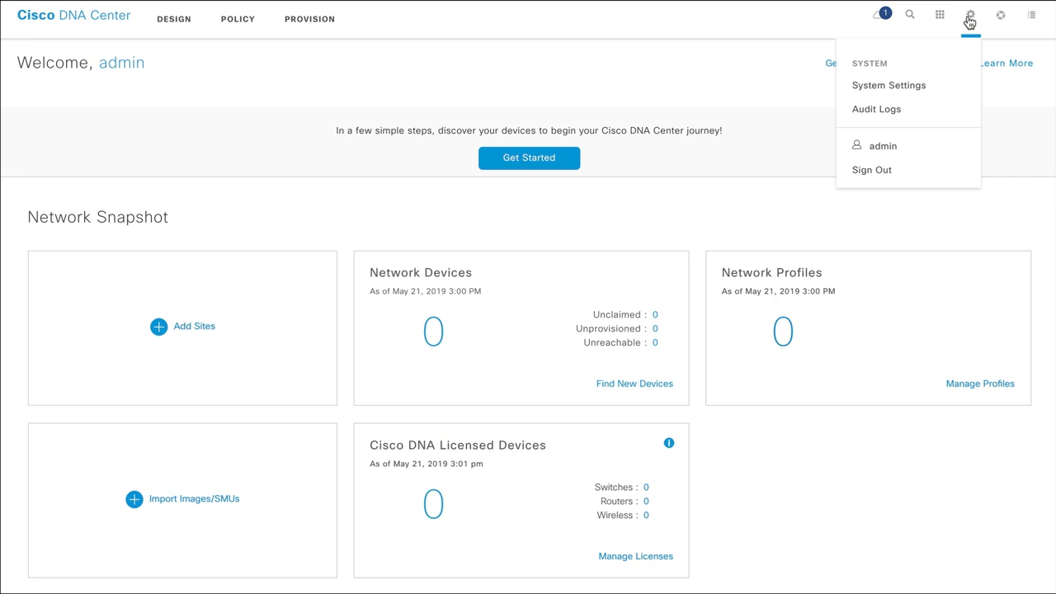
mouse_move(888, 86)
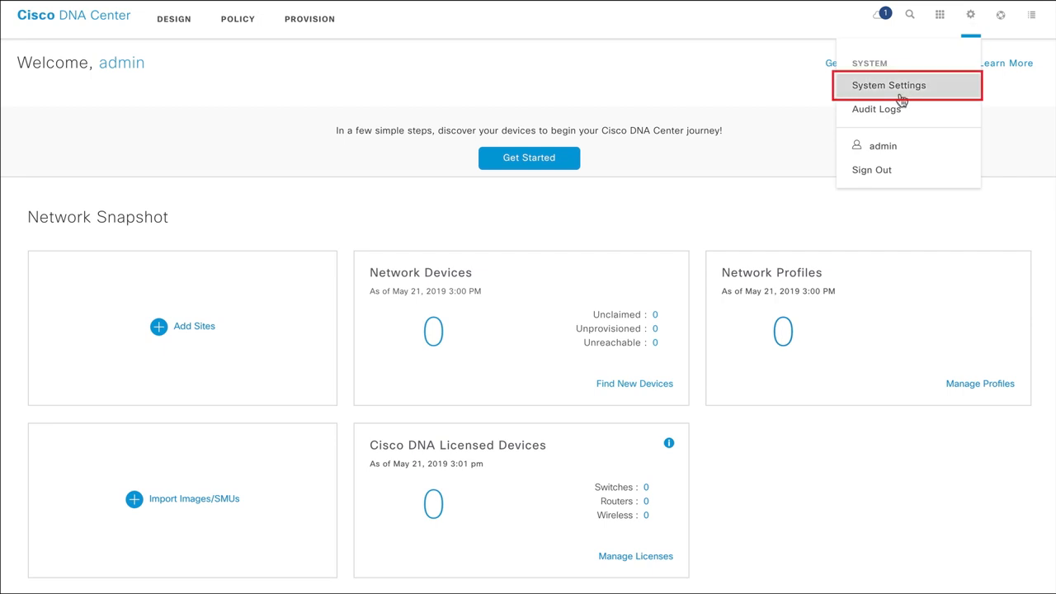
click(888, 86)
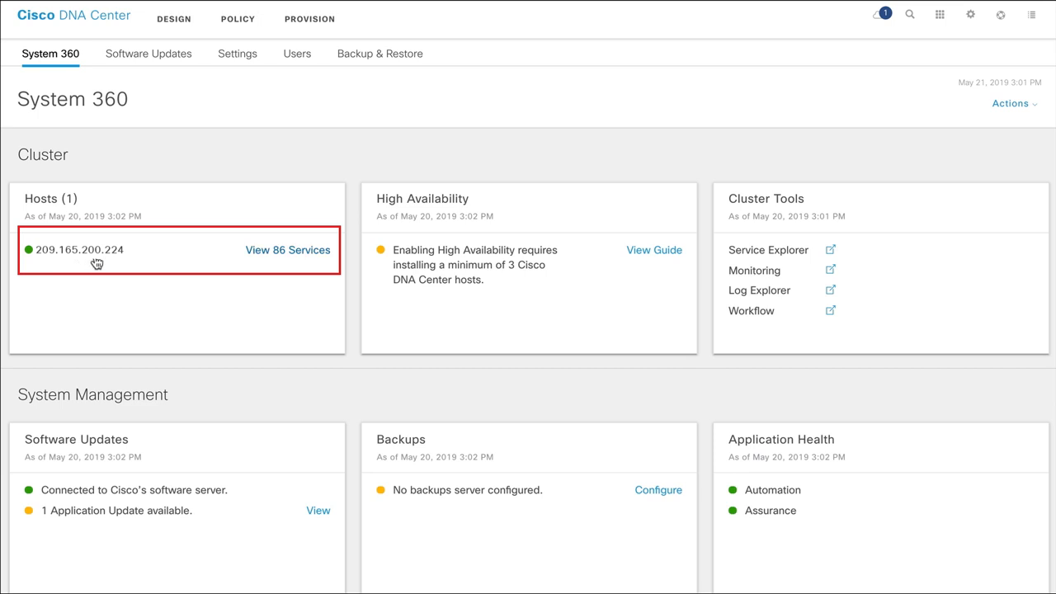
mouse_move(33, 266)
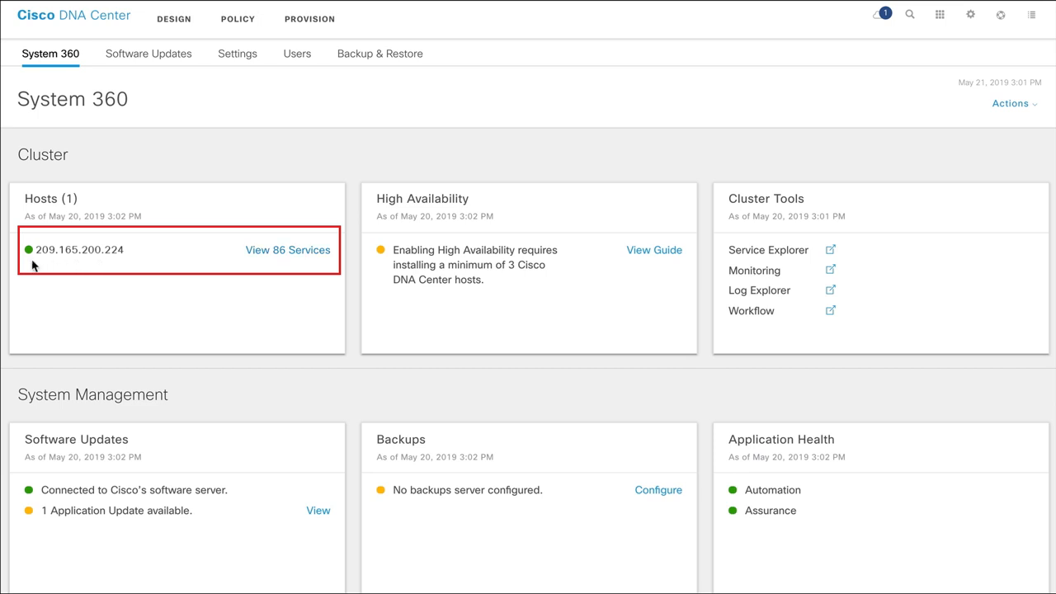
mouse_move(30, 251)
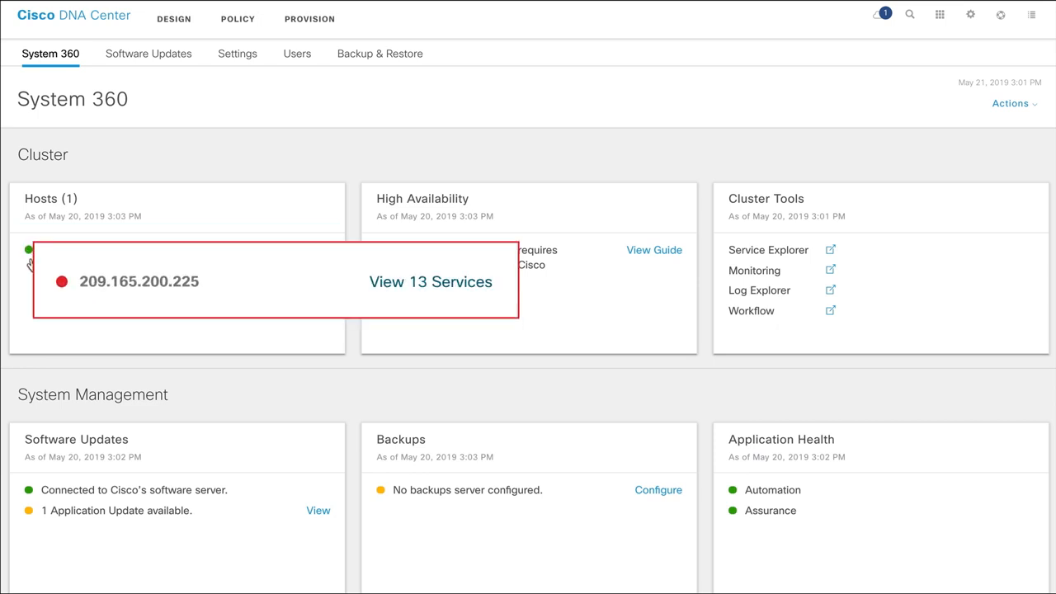
mouse_move(63, 280)
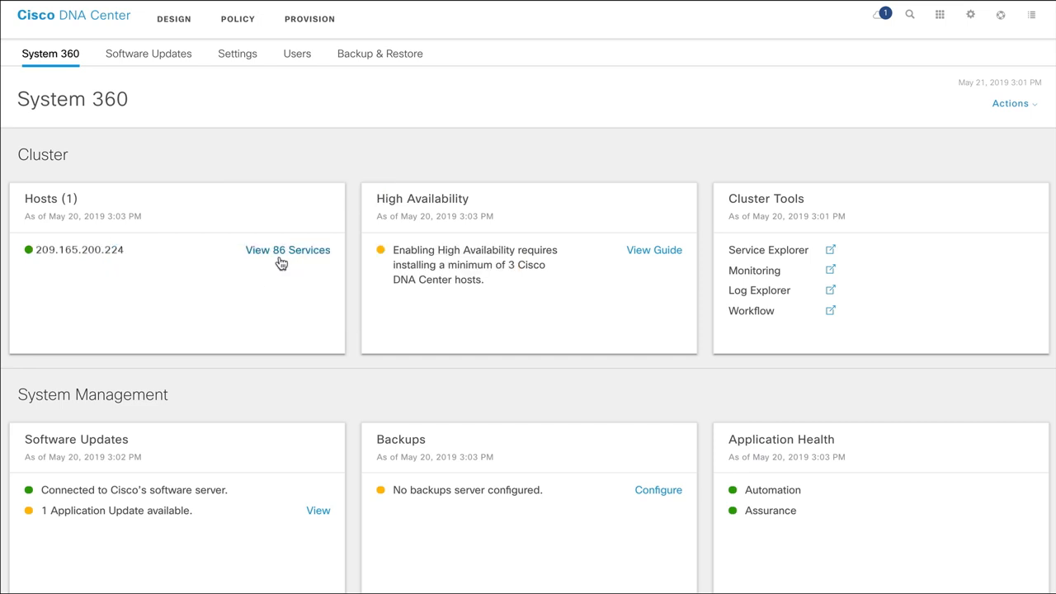
mouse_move(287, 262)
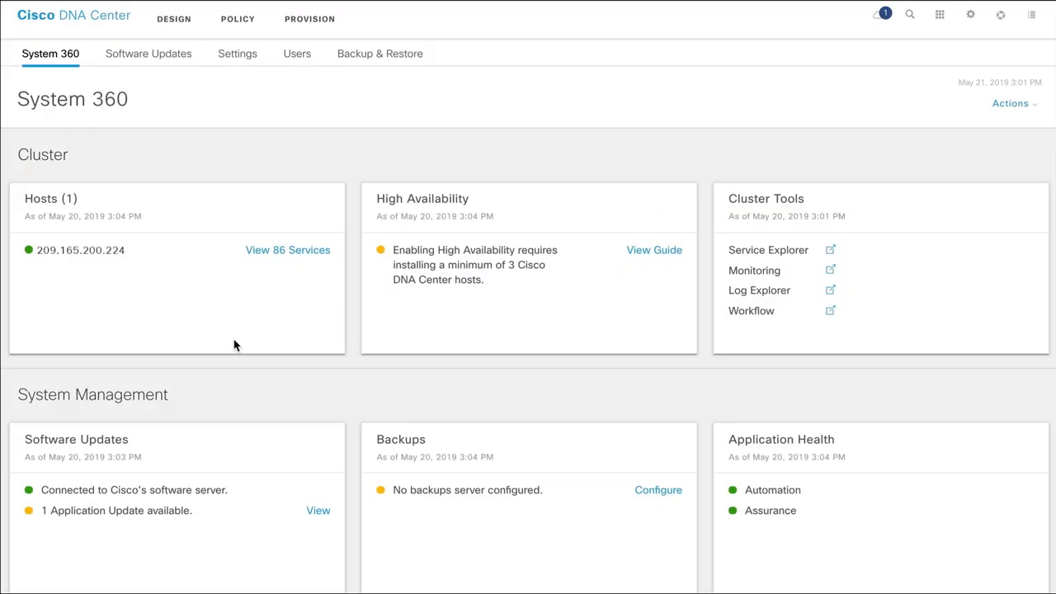
mouse_move(271, 316)
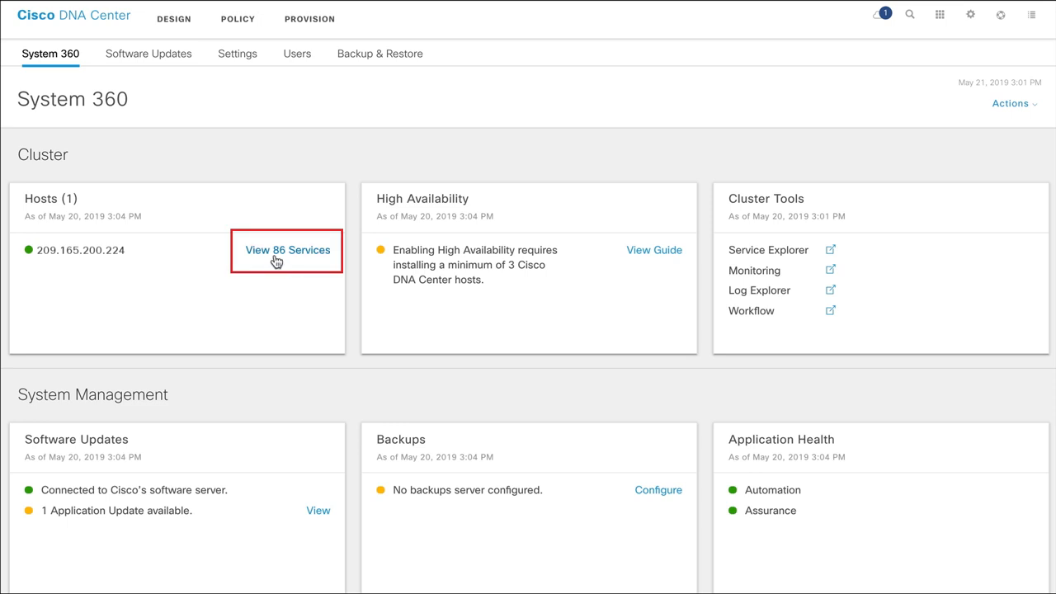
Step: Show all 86 services running on host 209.165.200.224 from the Hosts card
click(287, 251)
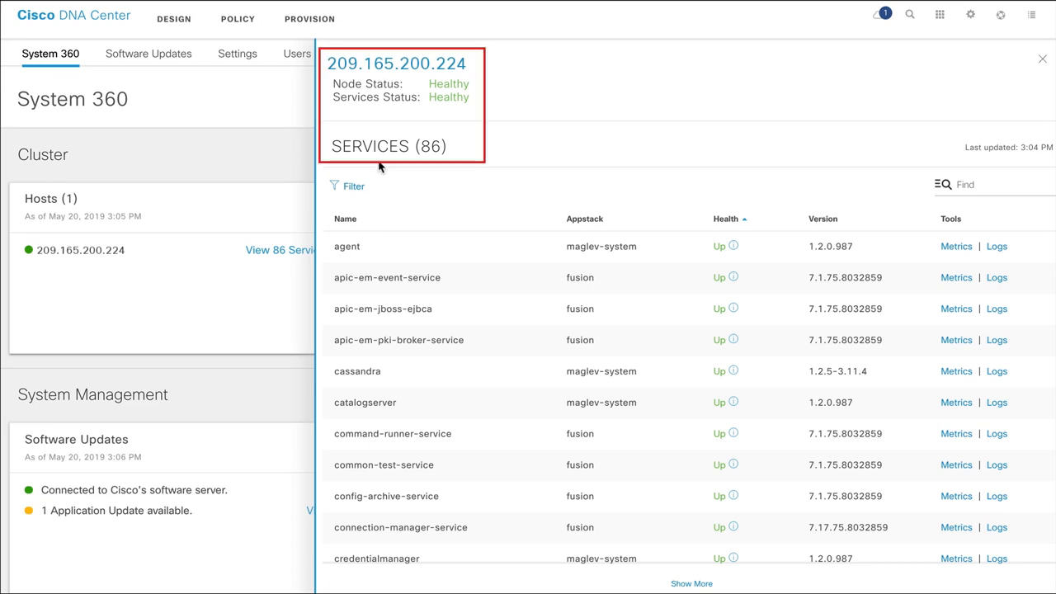
mouse_move(432, 165)
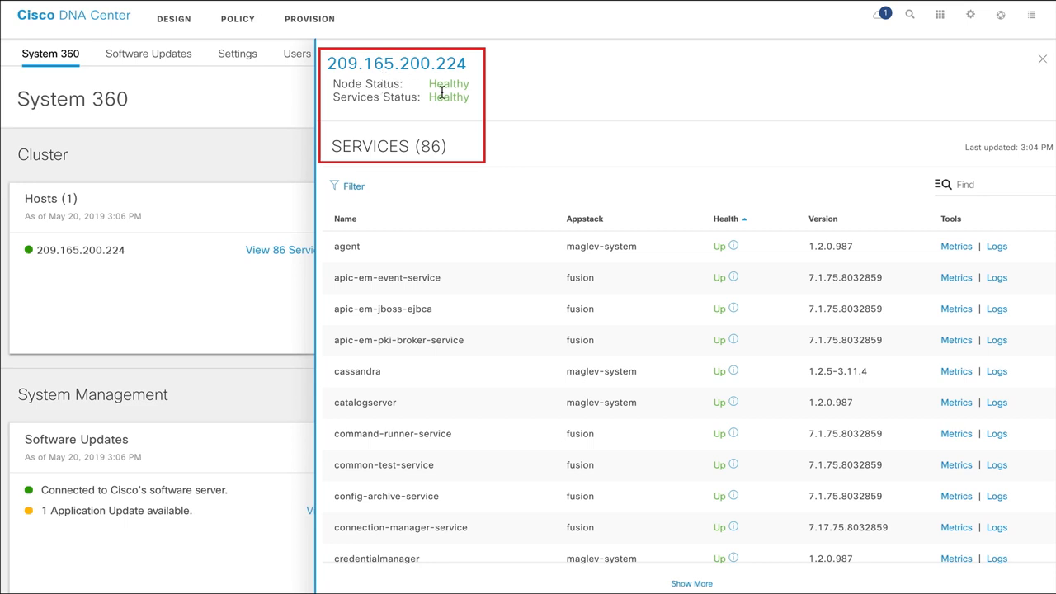
mouse_move(426, 117)
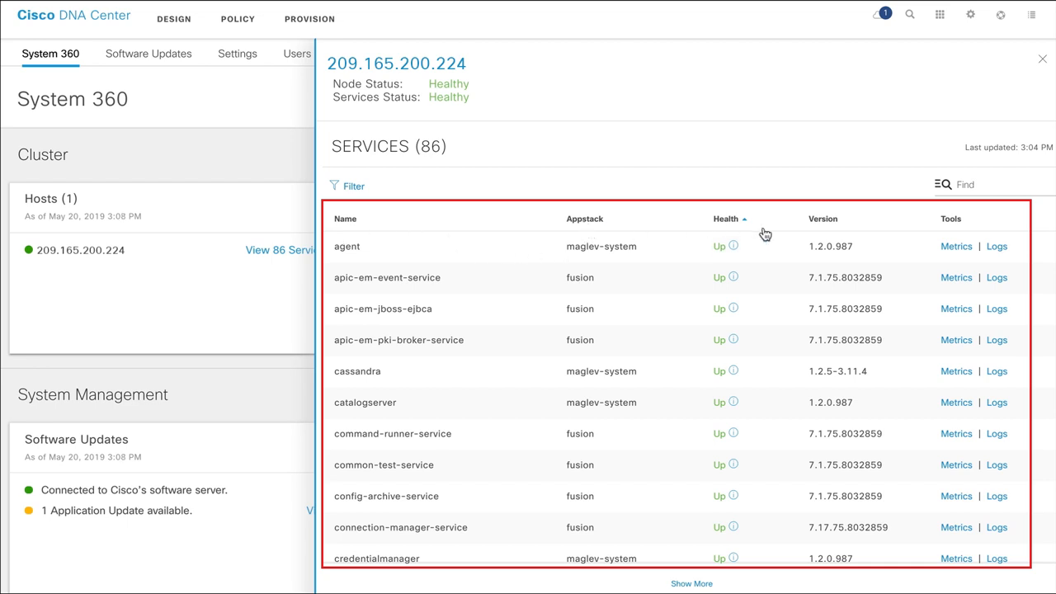
mouse_move(829, 231)
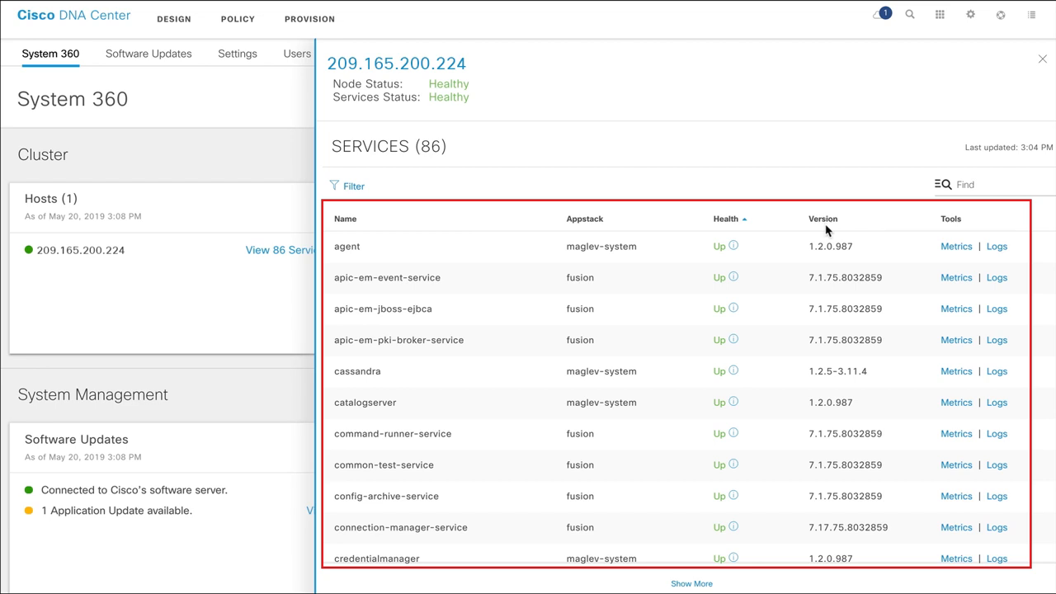
mouse_move(954, 231)
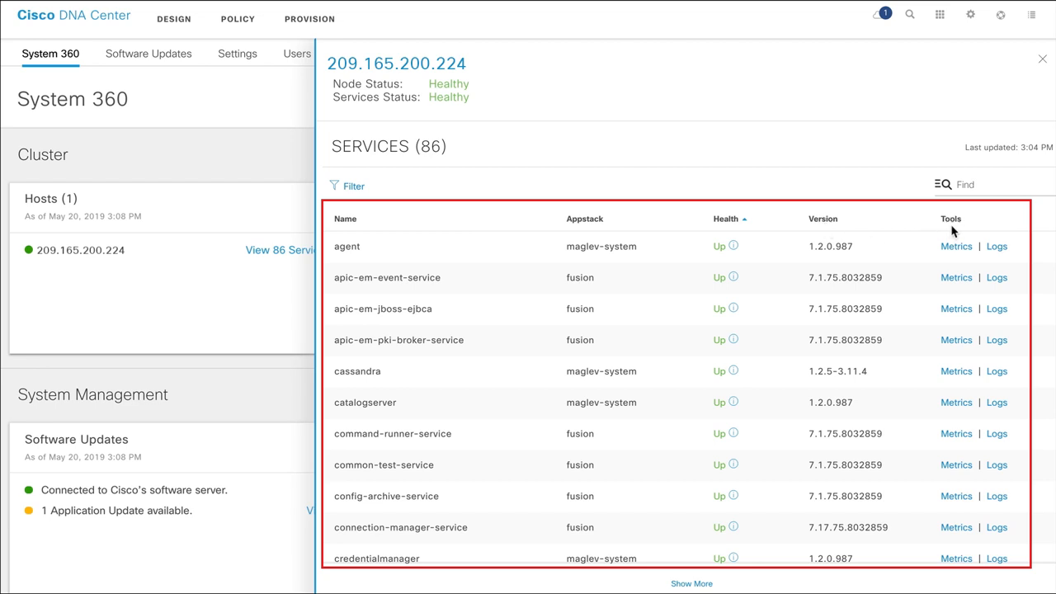
mouse_move(997, 251)
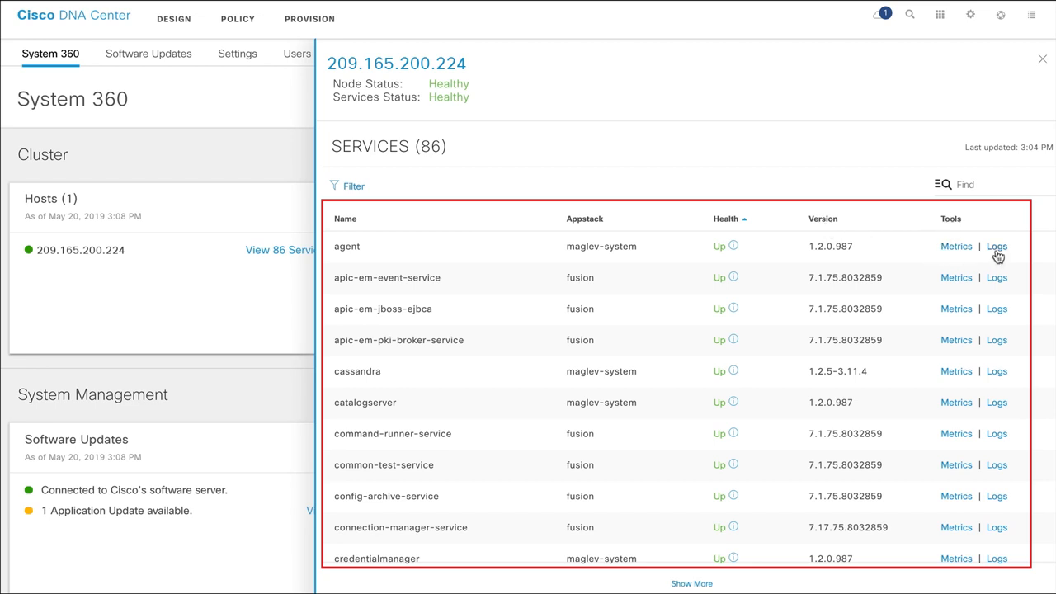
mouse_move(397, 247)
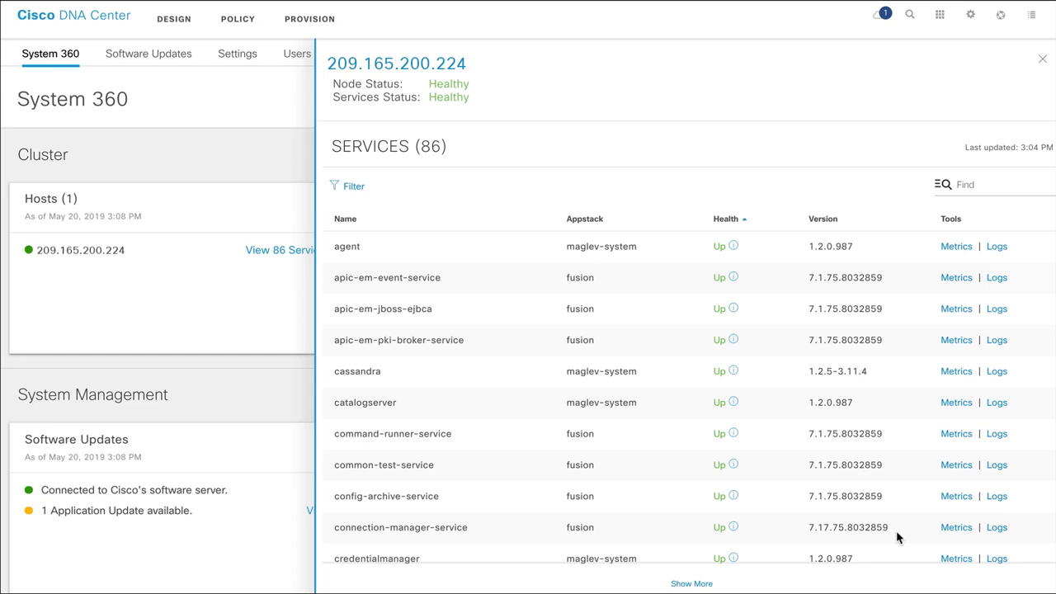
mouse_move(604, 330)
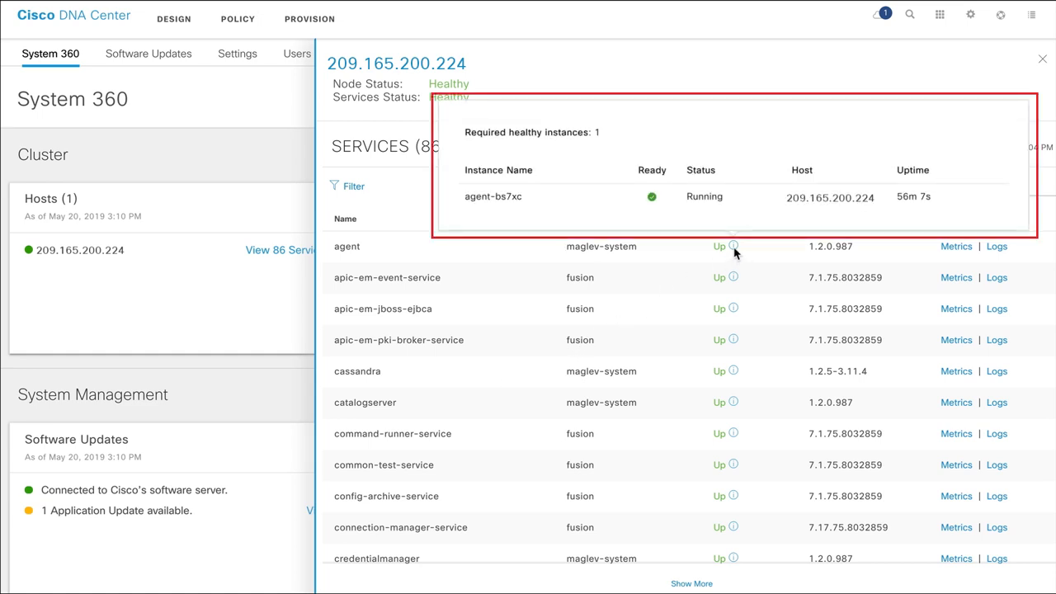
mouse_move(657, 216)
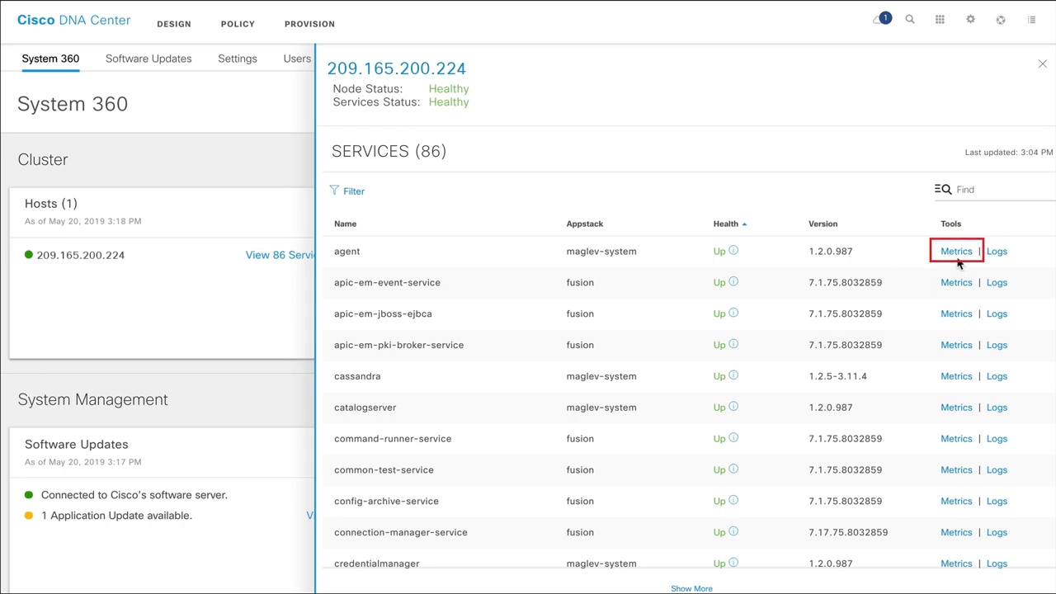
click(957, 251)
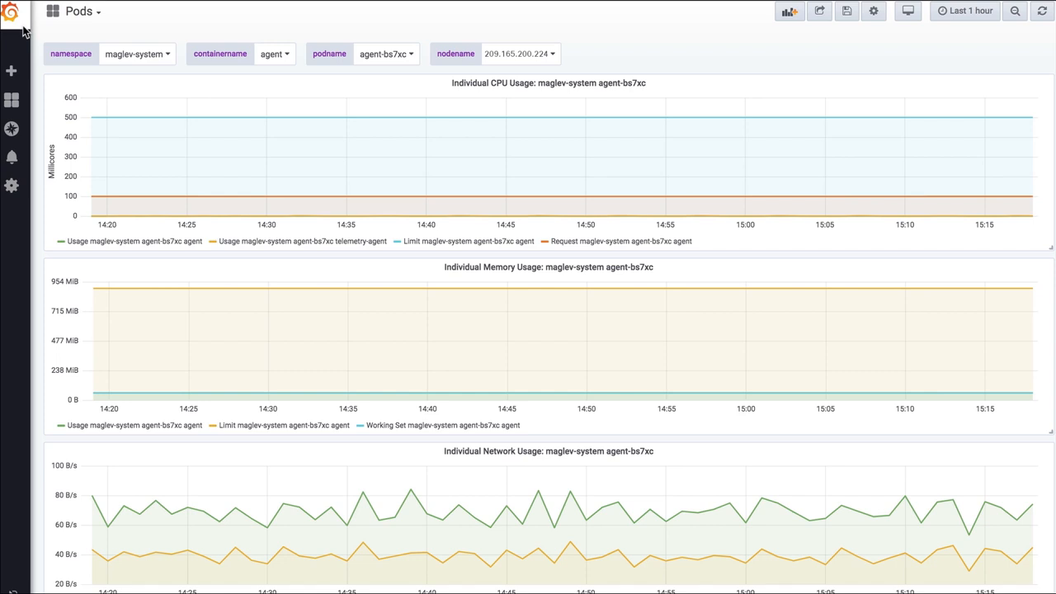
mouse_move(159, 147)
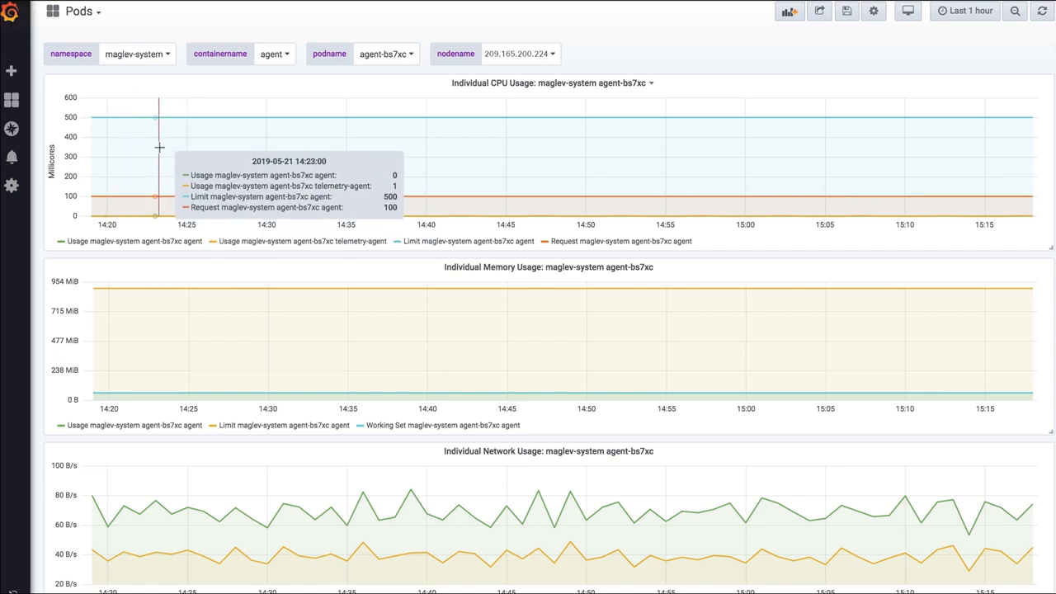
mouse_move(68, 456)
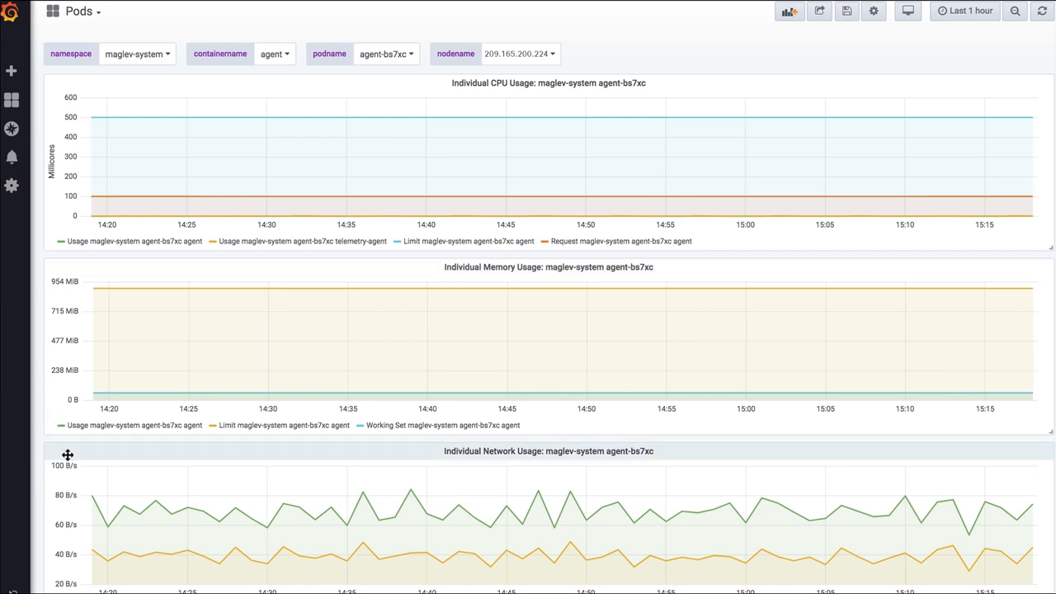
scroll(down, 3)
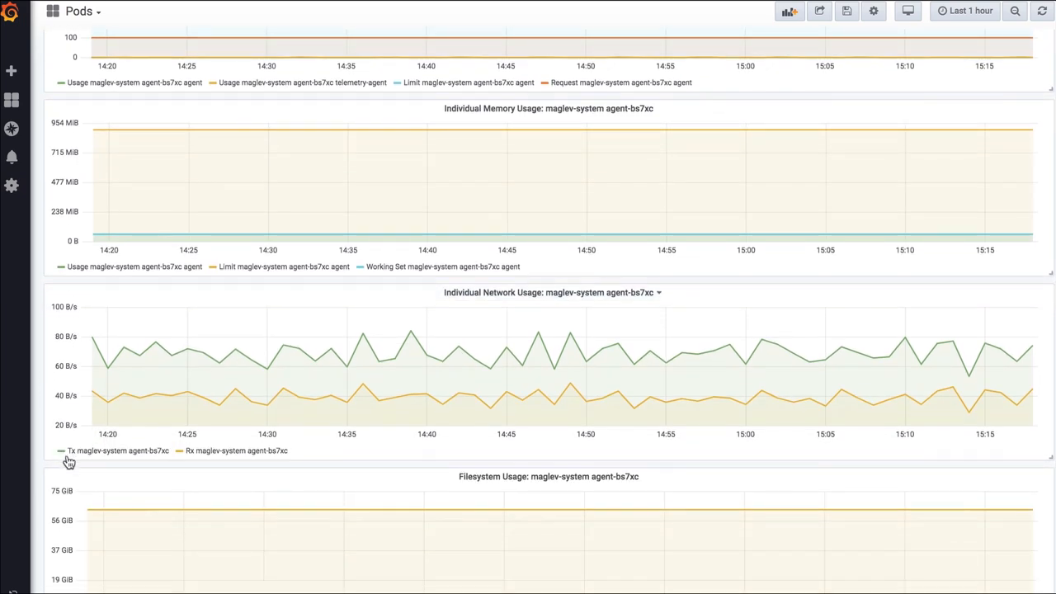
mouse_move(132, 477)
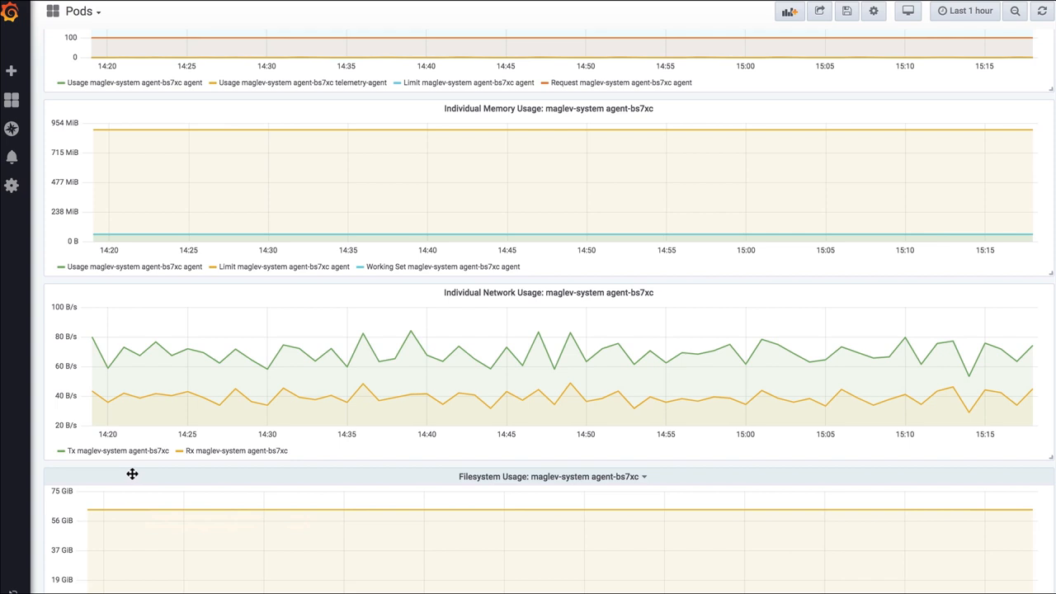
scroll(up, 3)
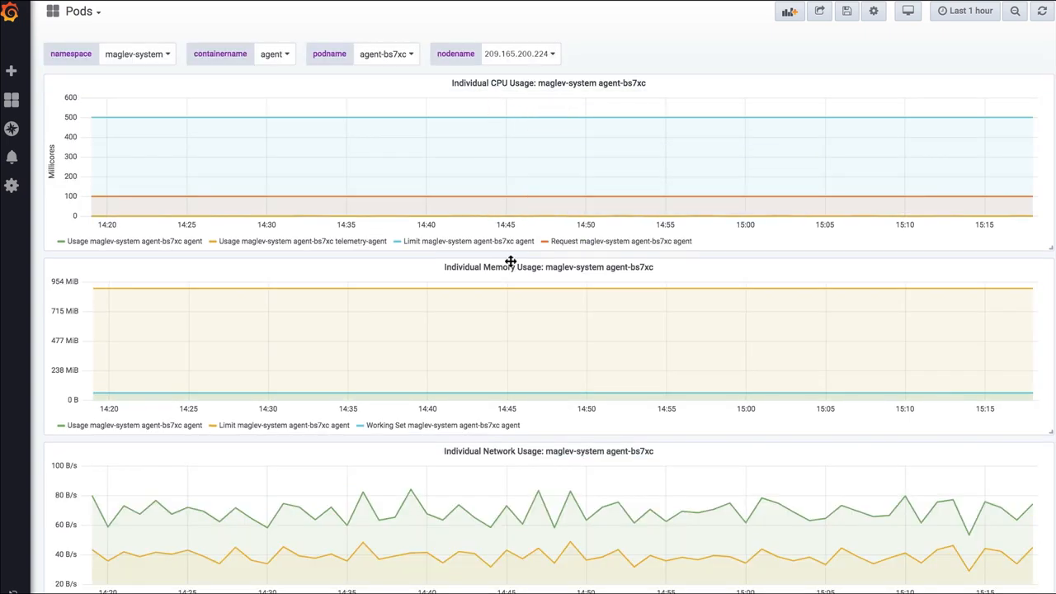
mouse_move(555, 463)
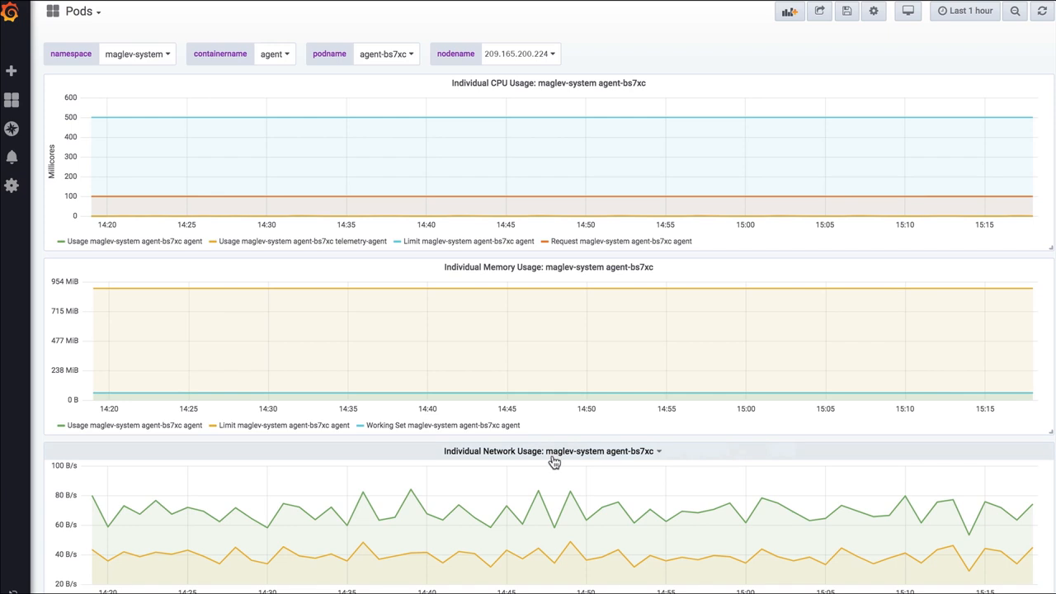
scroll(down, 3)
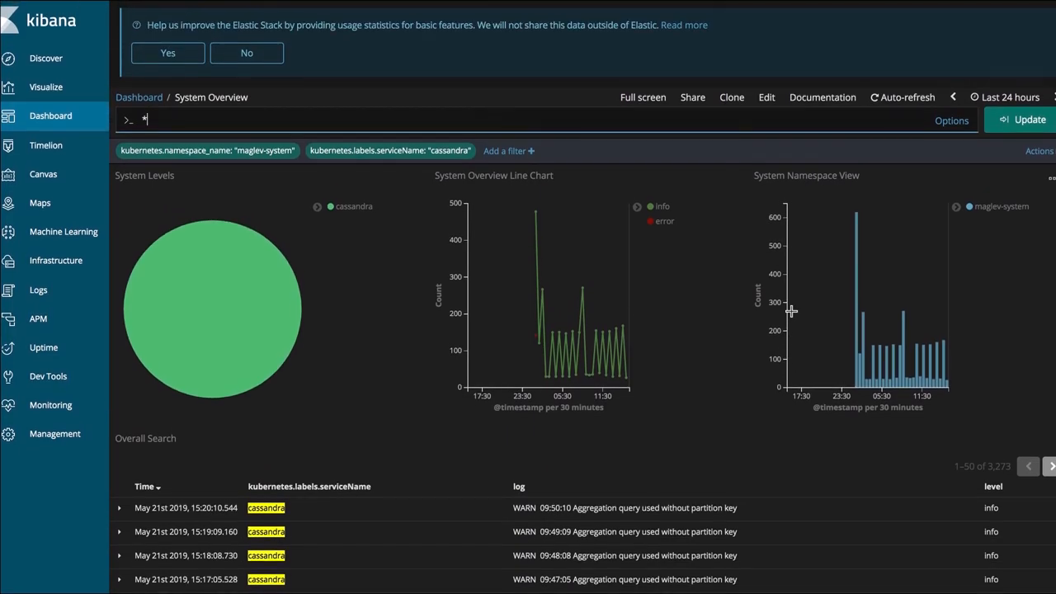
mouse_move(888, 376)
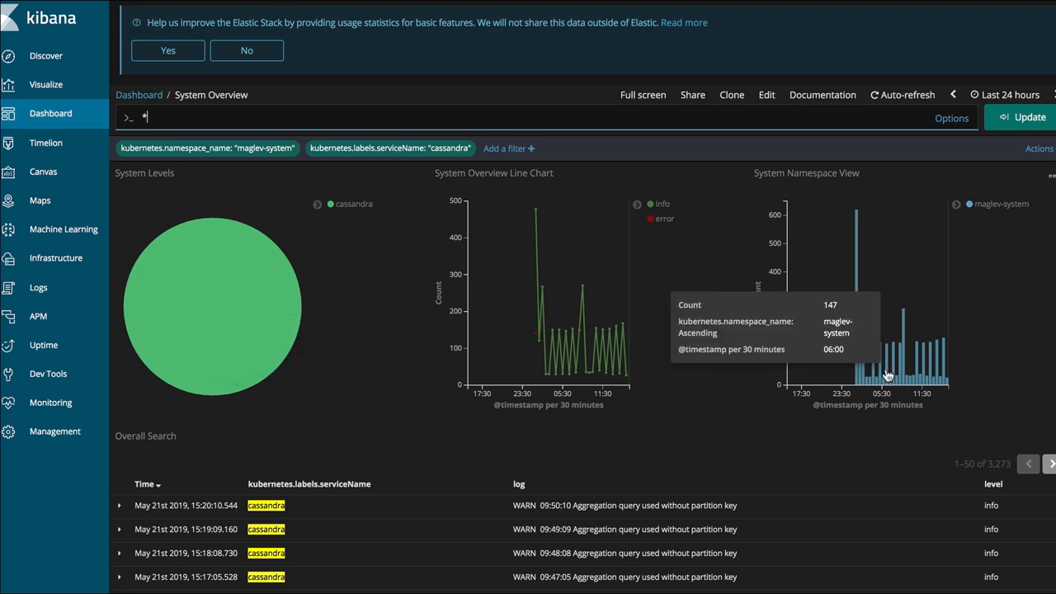